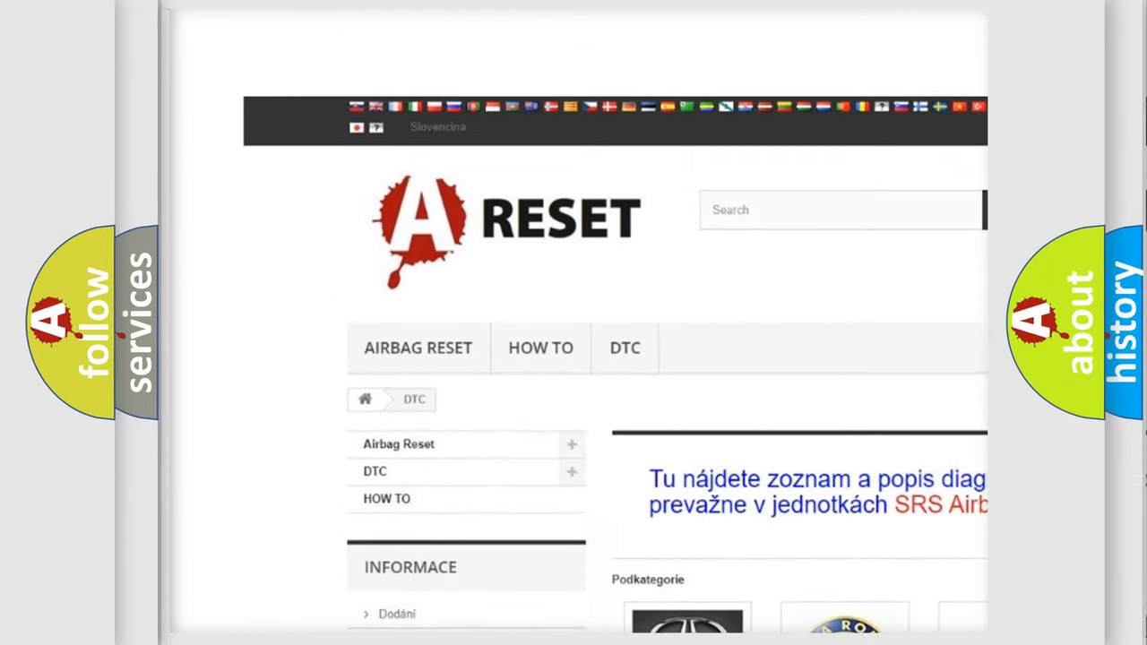
Open the Chrysler DTC category page and scroll through its B-series trouble code list.
{"action": "scroll", "scroll_direction": "up", "scroll_amount": 3}
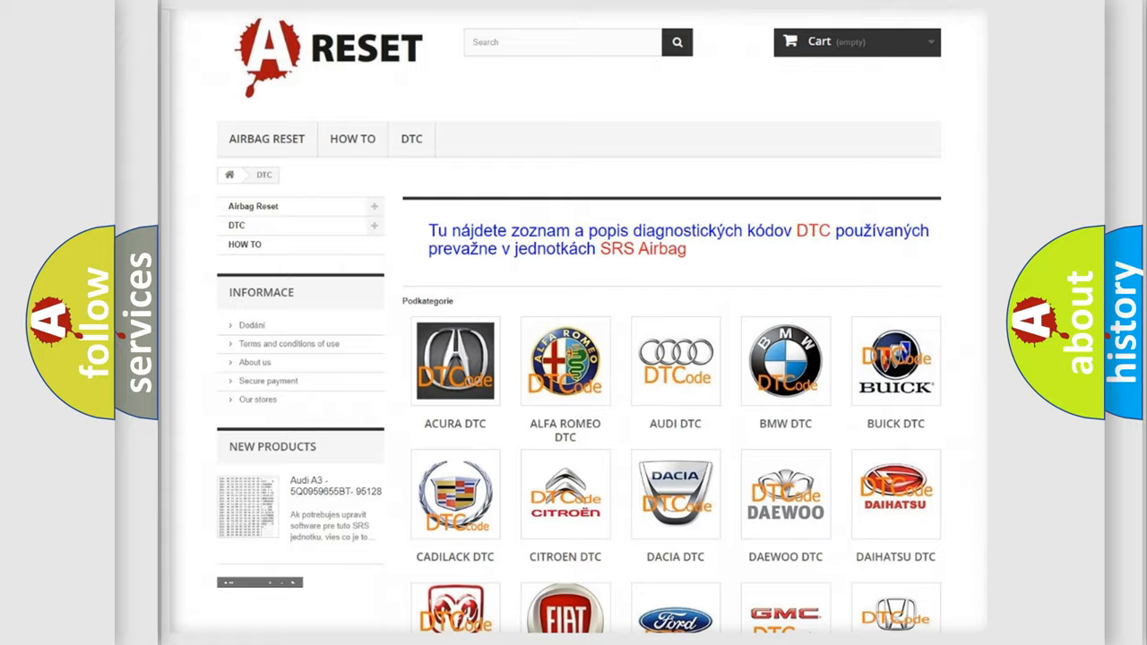
{"action": "scroll", "scroll_direction": "down", "scroll_amount": 3}
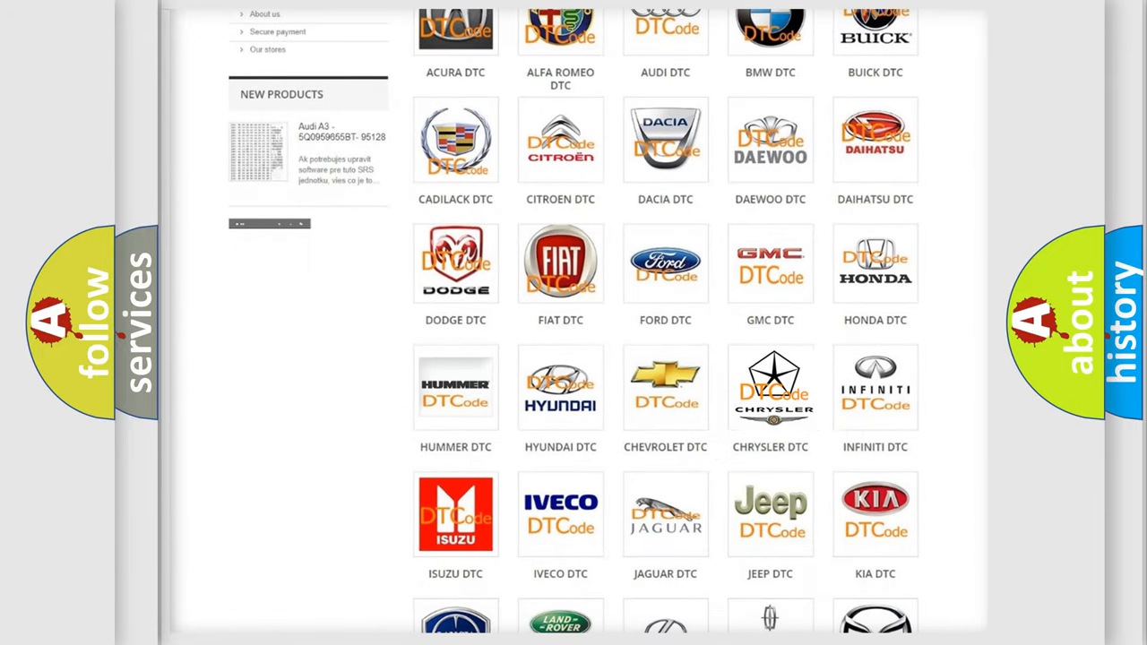
{"action": "left_click", "coordinate": [770, 387]}
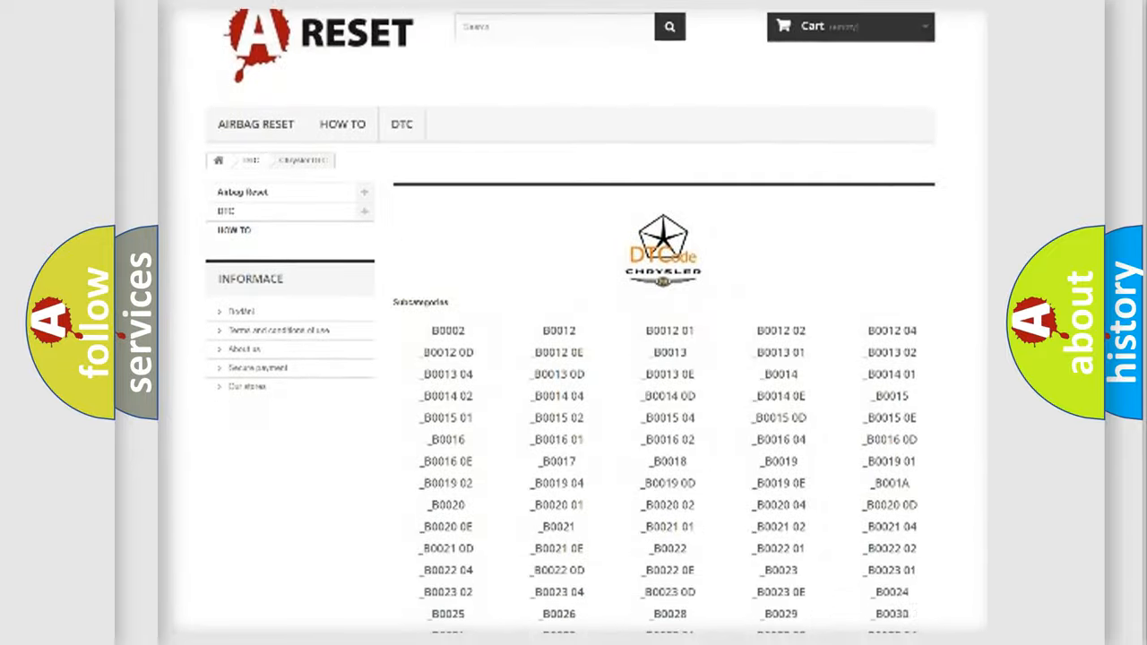
{"action": "scroll", "scroll_direction": "down", "scroll_amount": 3}
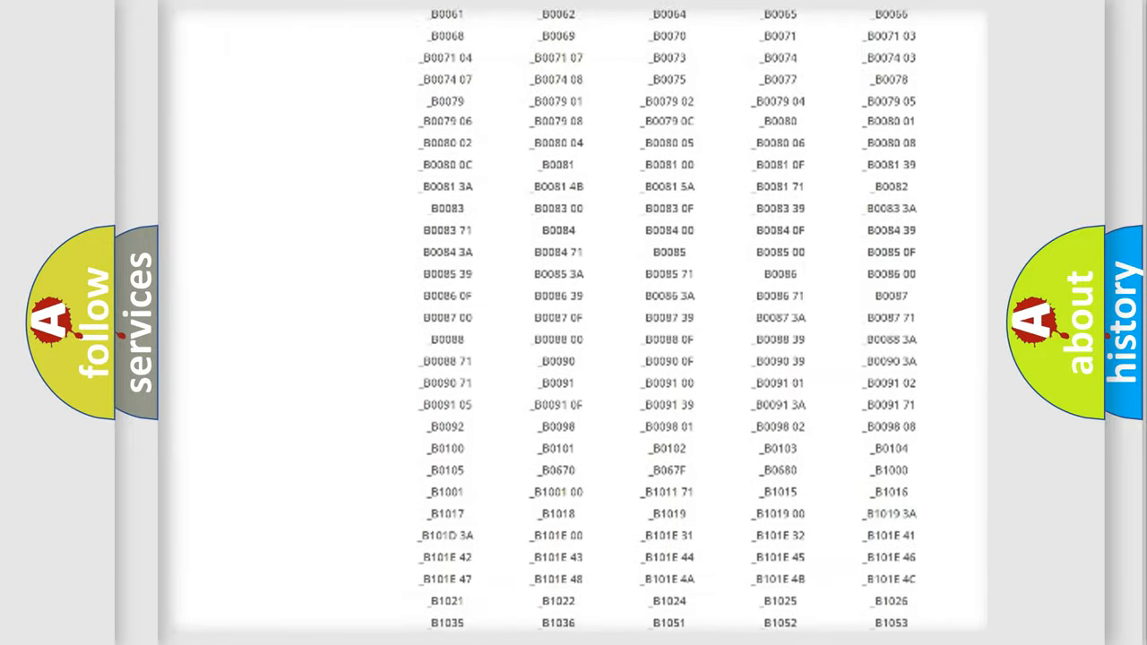
{"action": "scroll", "scroll_direction": "up", "scroll_amount": 3}
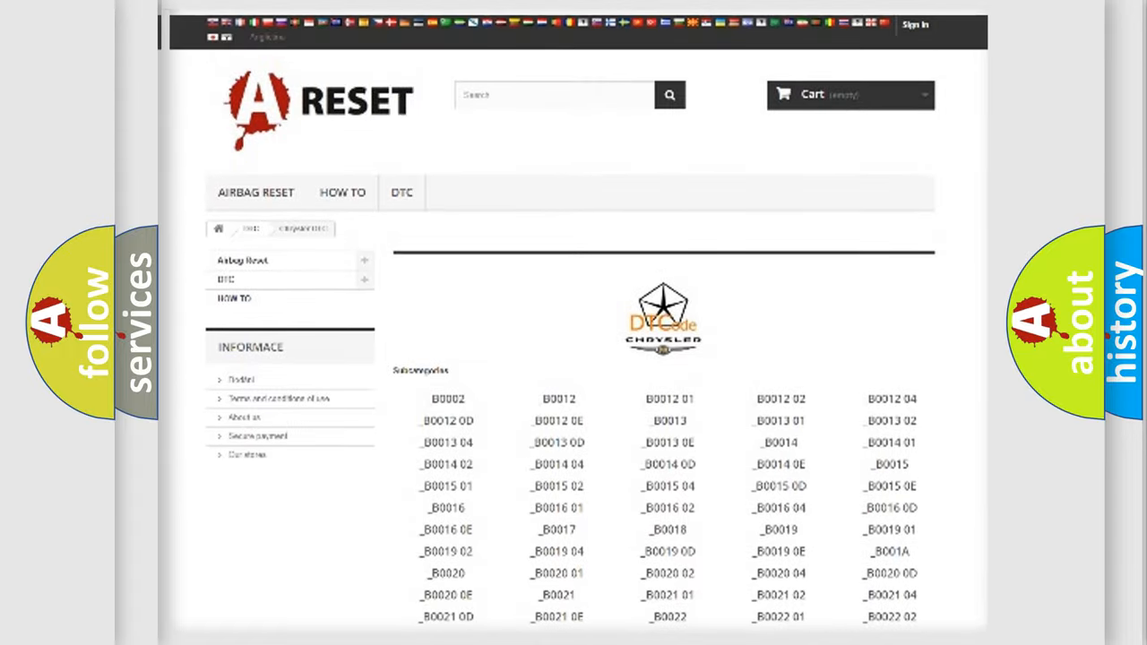